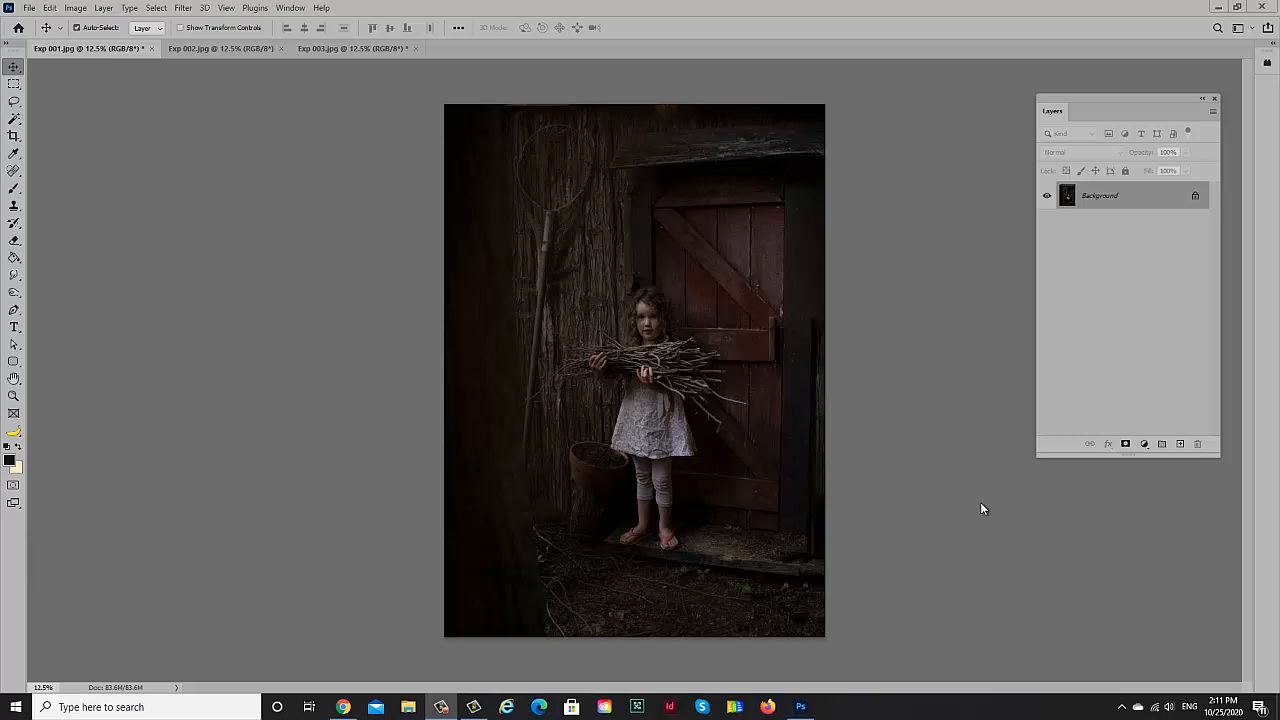
mouse_move(975, 516)
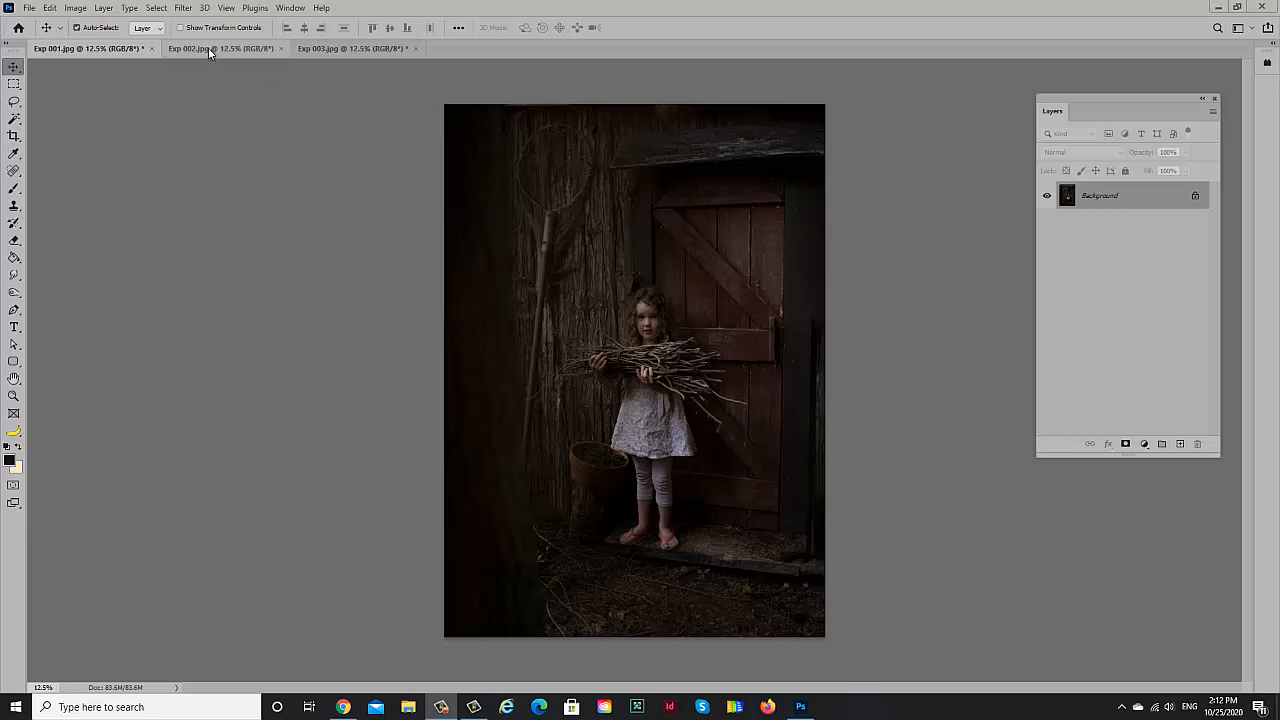
Step: Copy all of Exp 002.jpg into Exp 001.jpg as Layer 1, toggling its visibility to compare
click(350, 48)
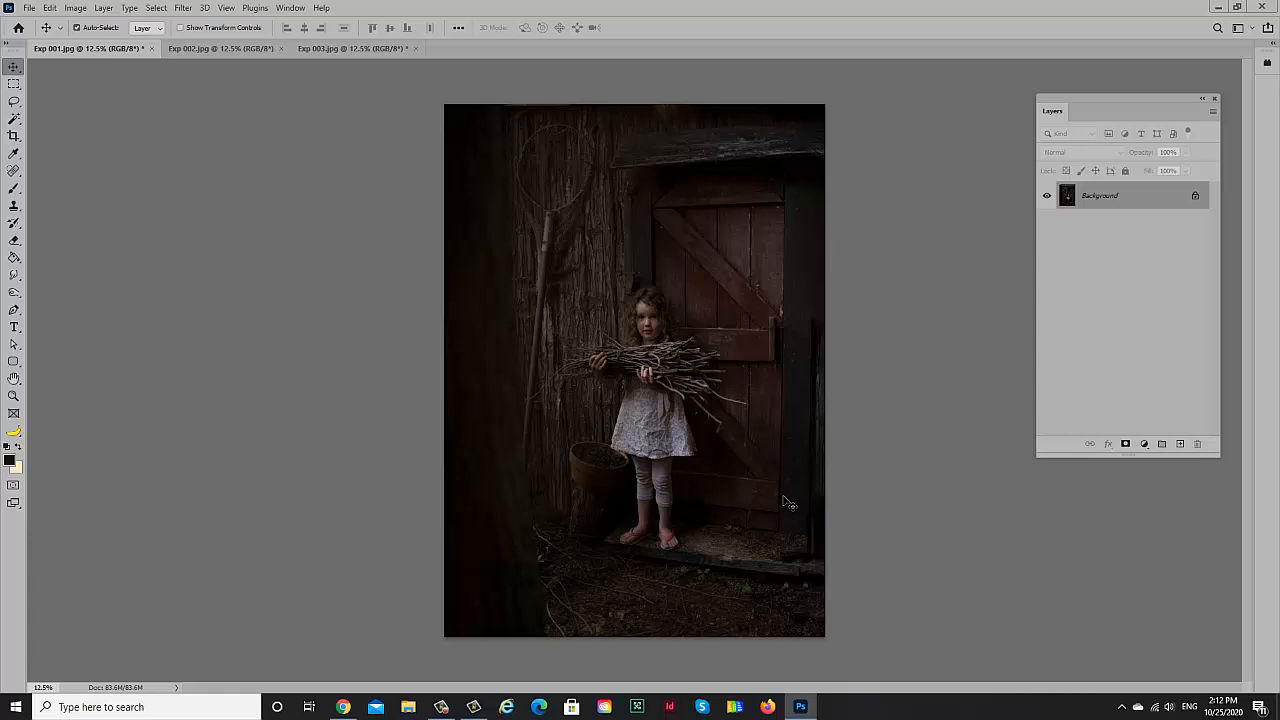
mouse_move(657, 570)
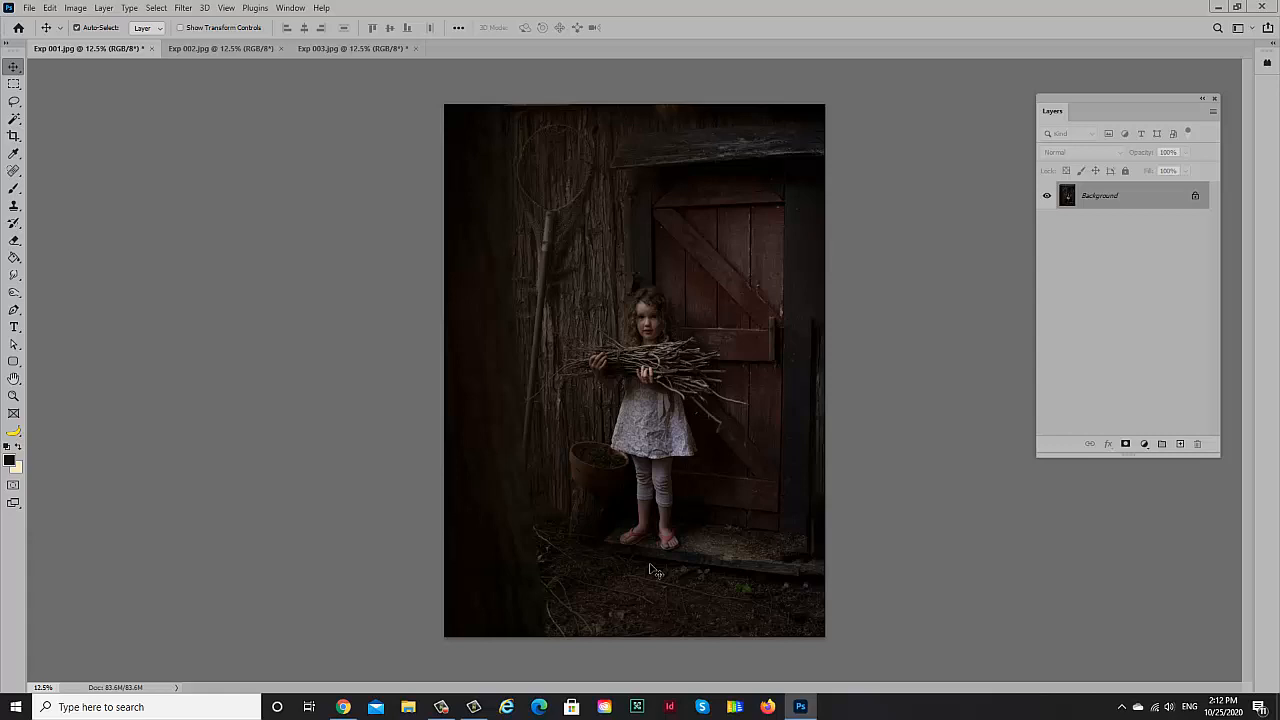
mouse_move(194, 60)
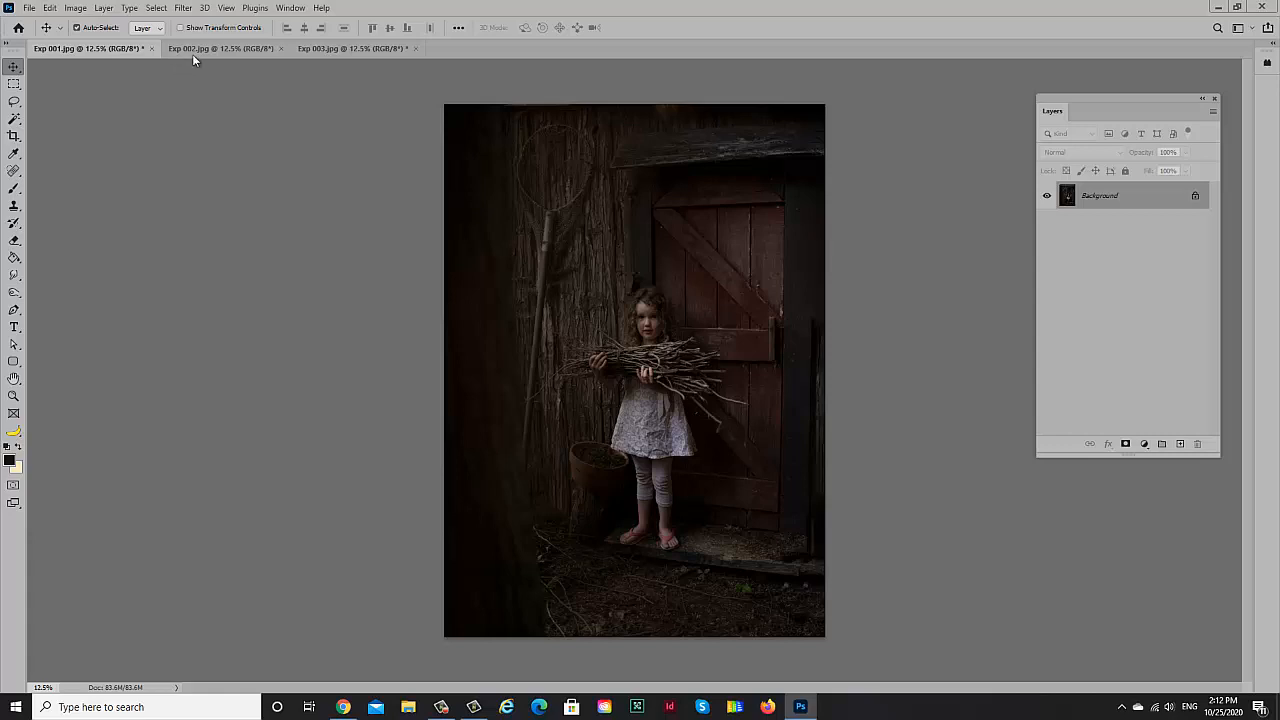
click(220, 48)
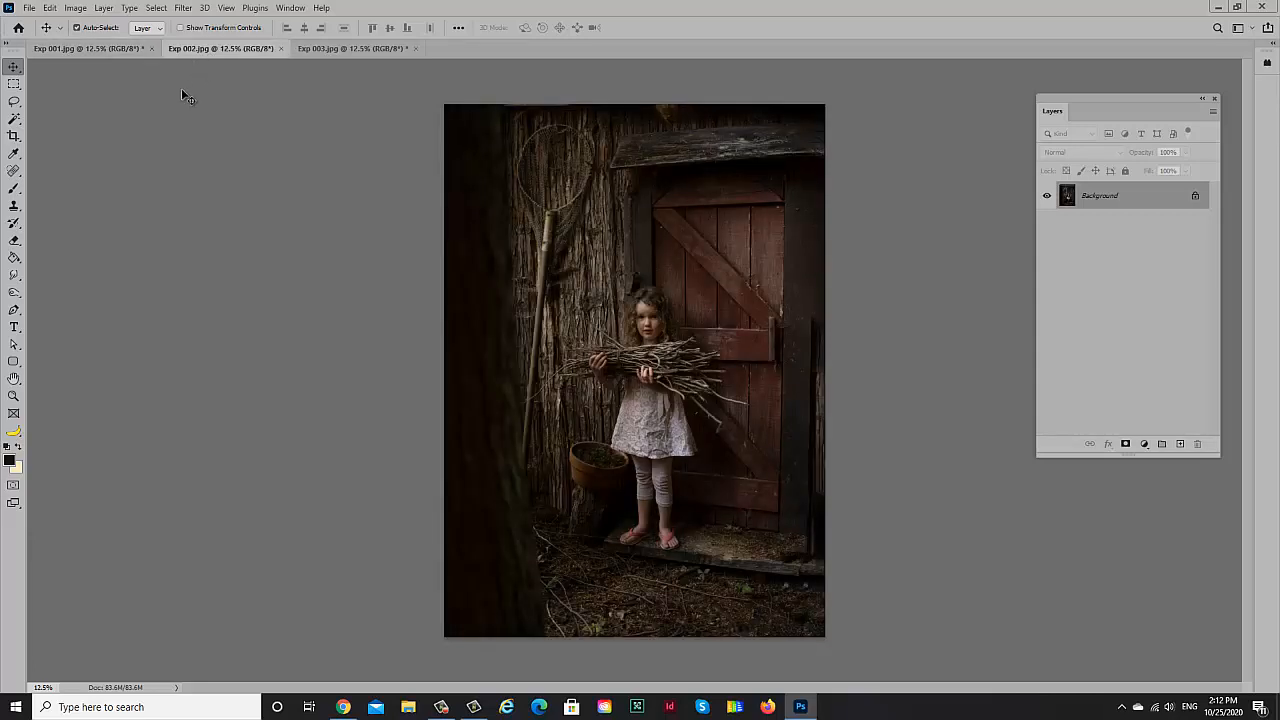
click(156, 8)
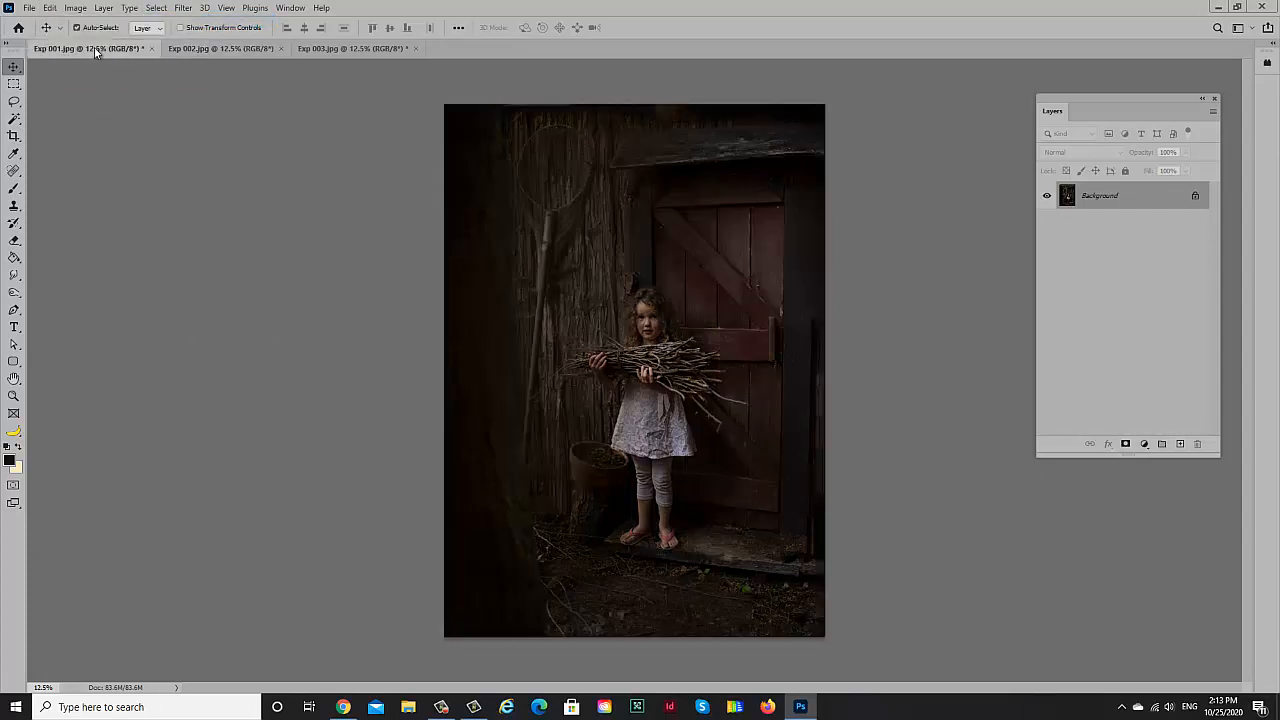
click(49, 8)
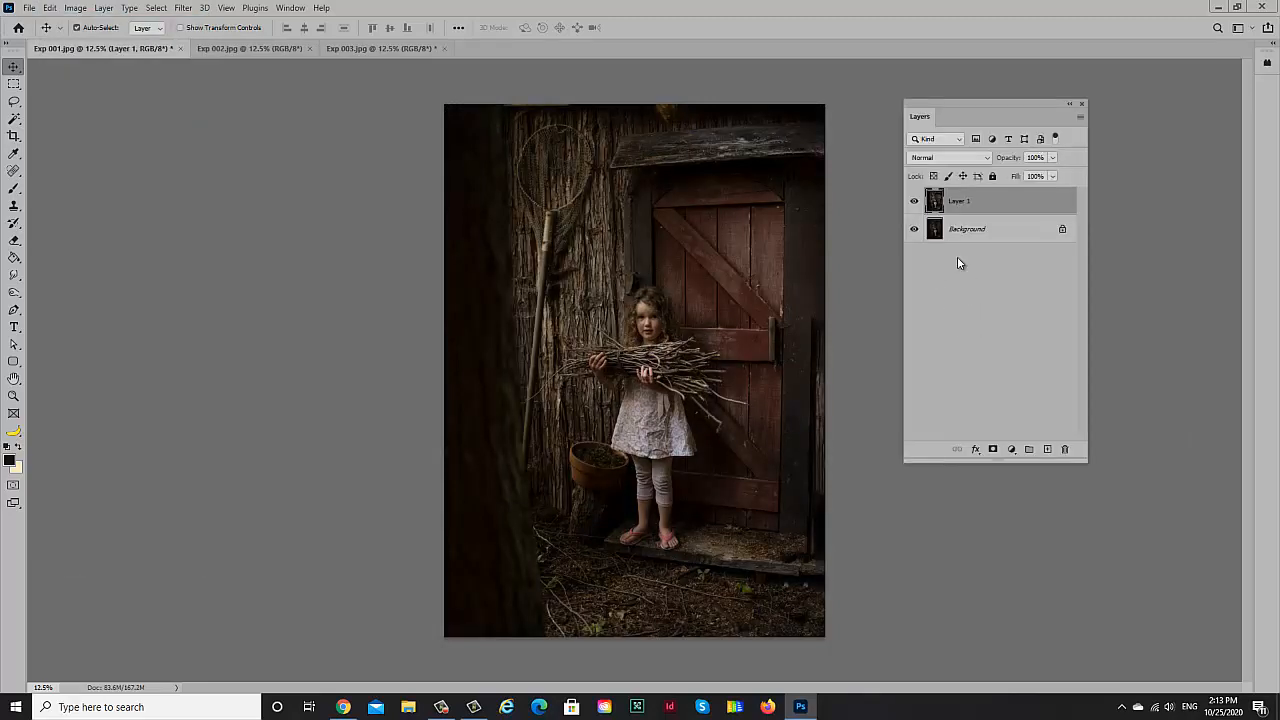
click(913, 201)
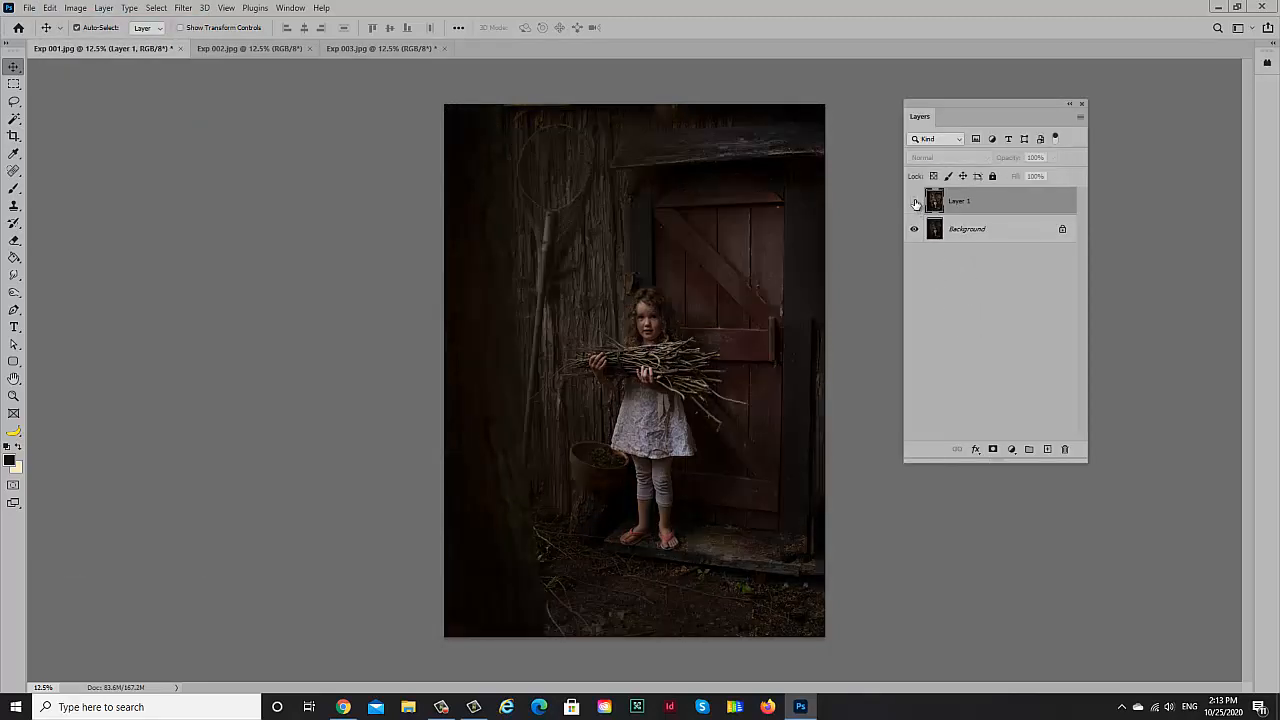
click(913, 201)
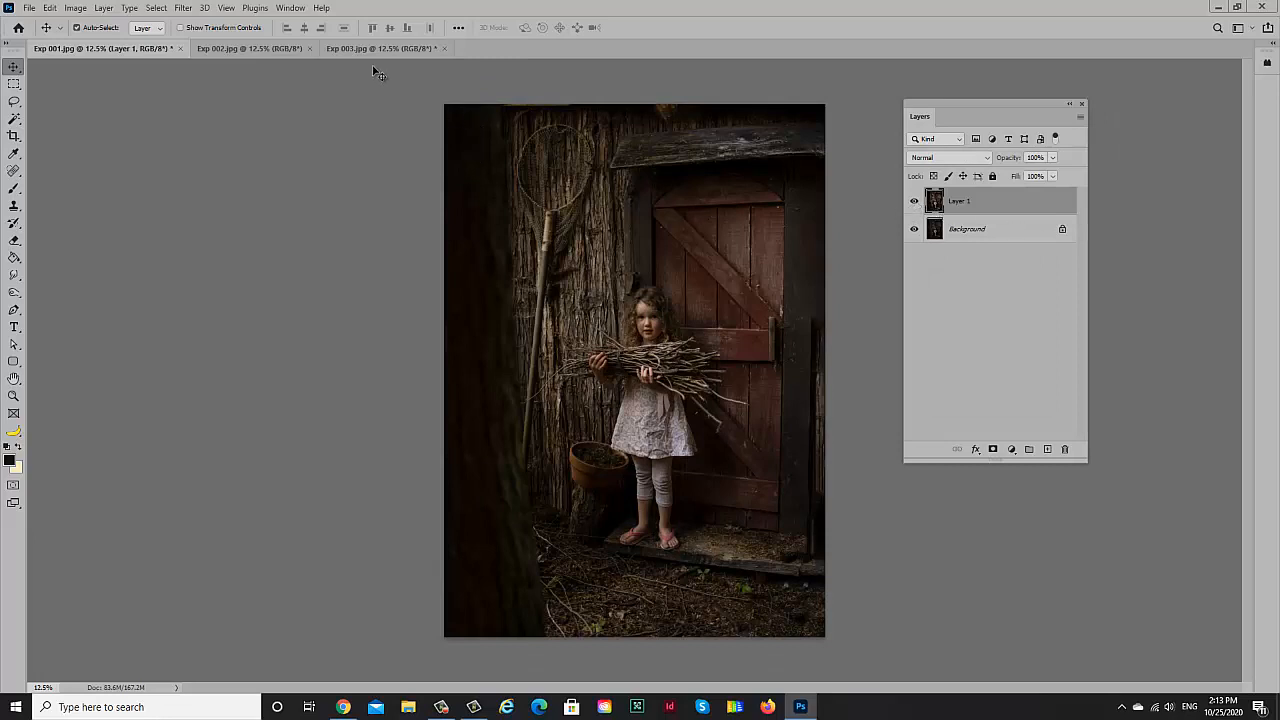
Step: Copy the whole Exp 003.jpg exposure into Exp 001.jpg as Layer 2 and toggle it to compare
click(380, 48)
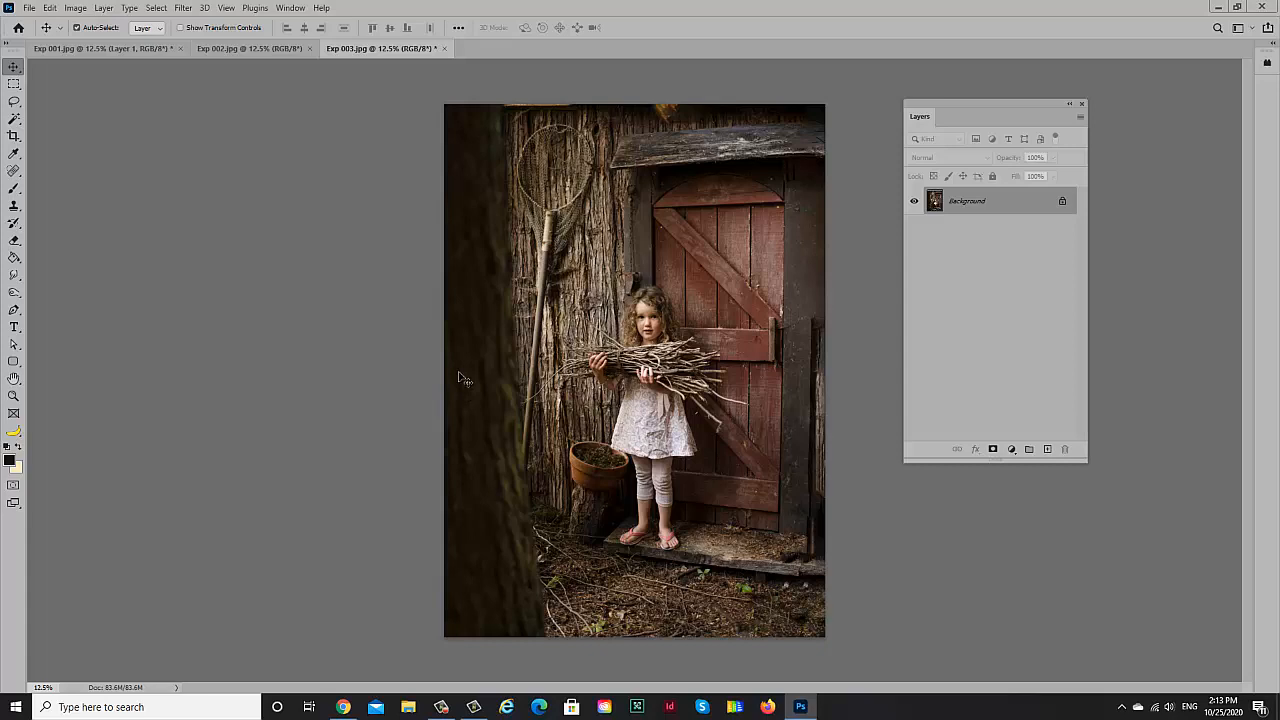
click(156, 8)
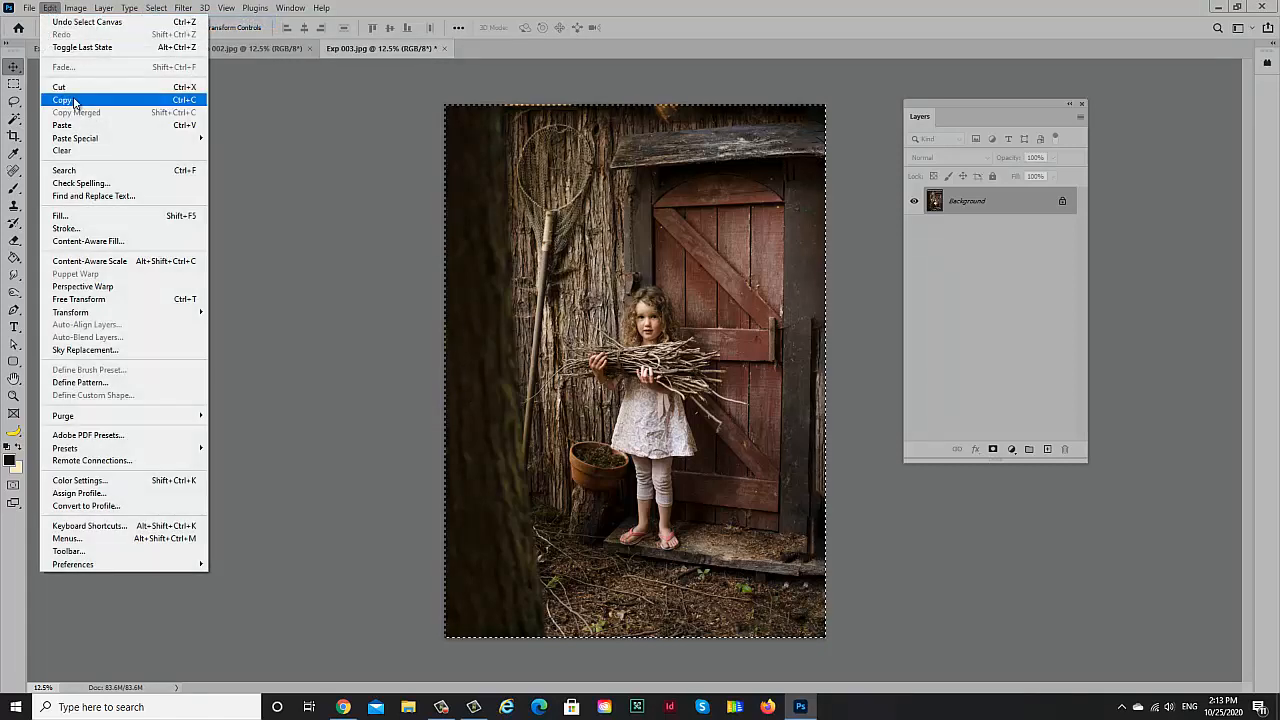
click(62, 99)
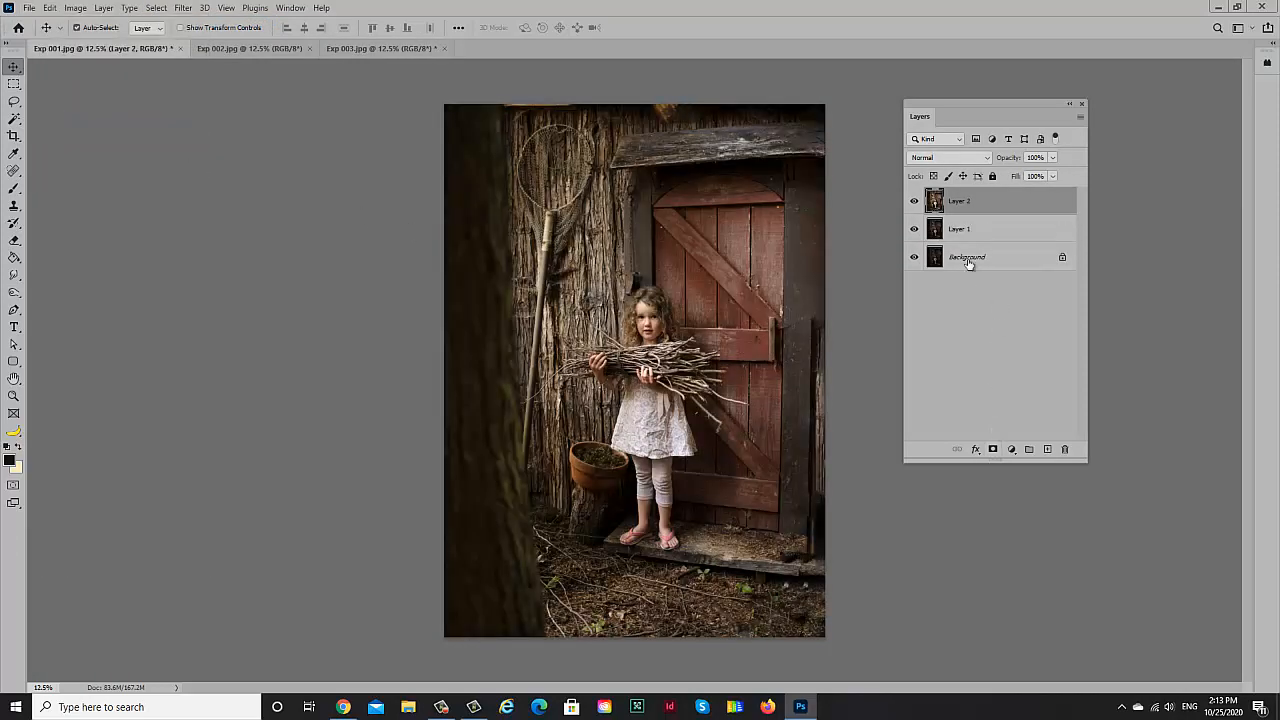
click(913, 201)
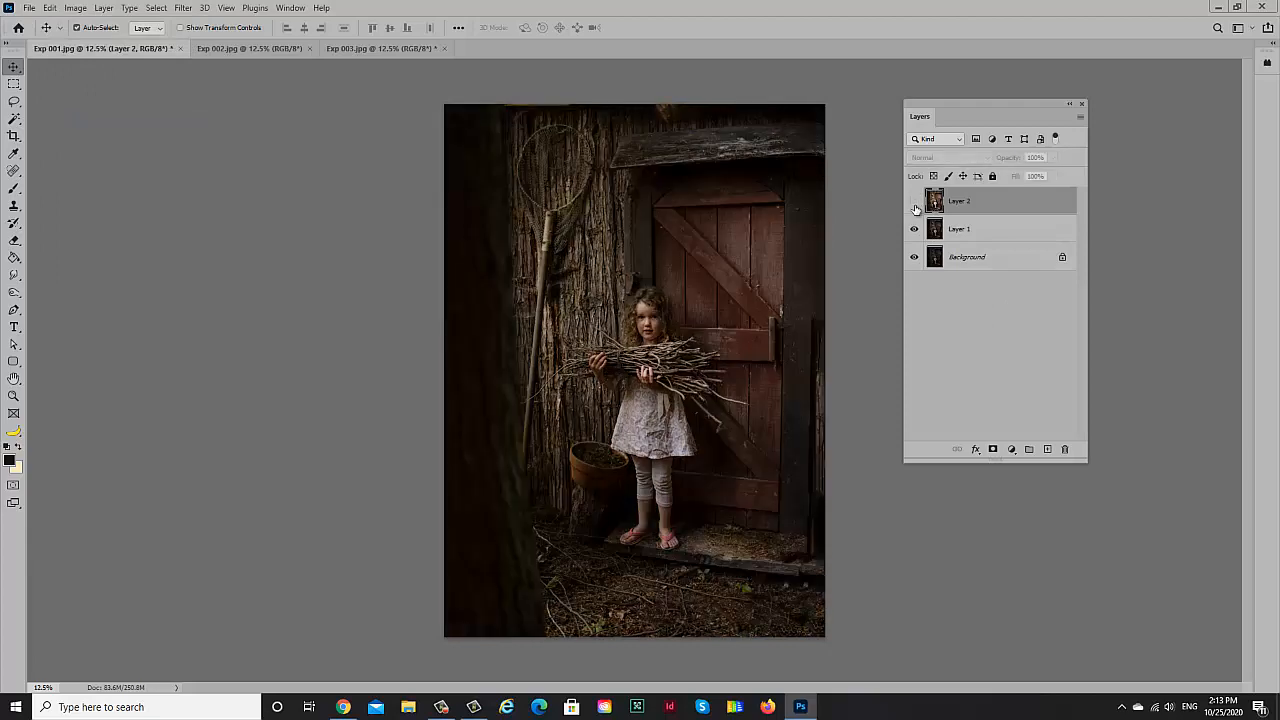
click(913, 201)
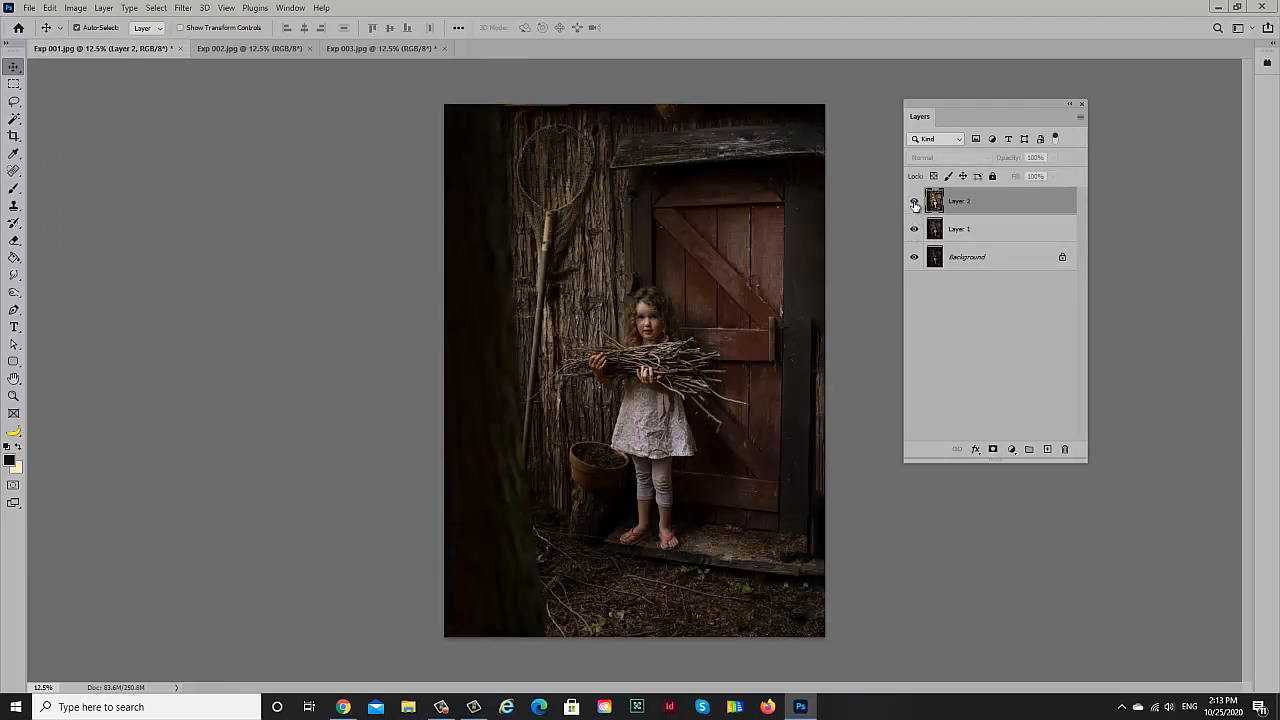
click(913, 201)
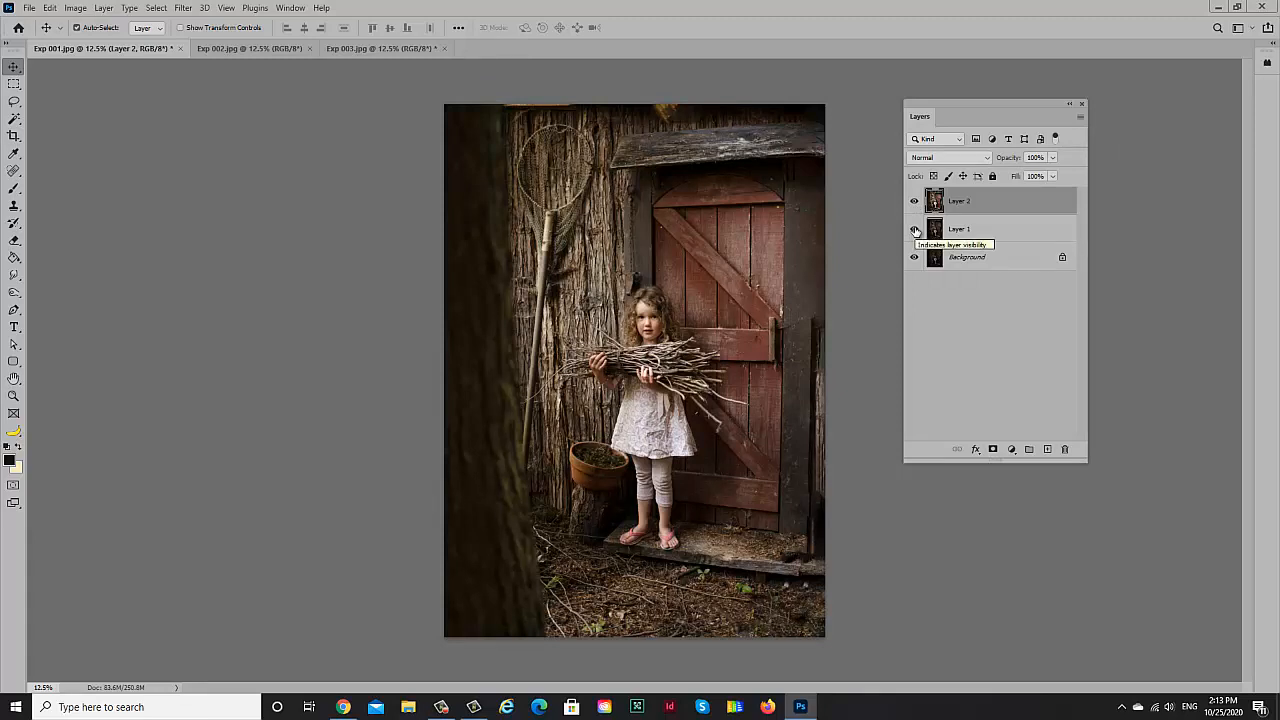
Step: Hide Layer 1 and mask Layer 2 from a Select Subject selection of the girl
click(913, 229)
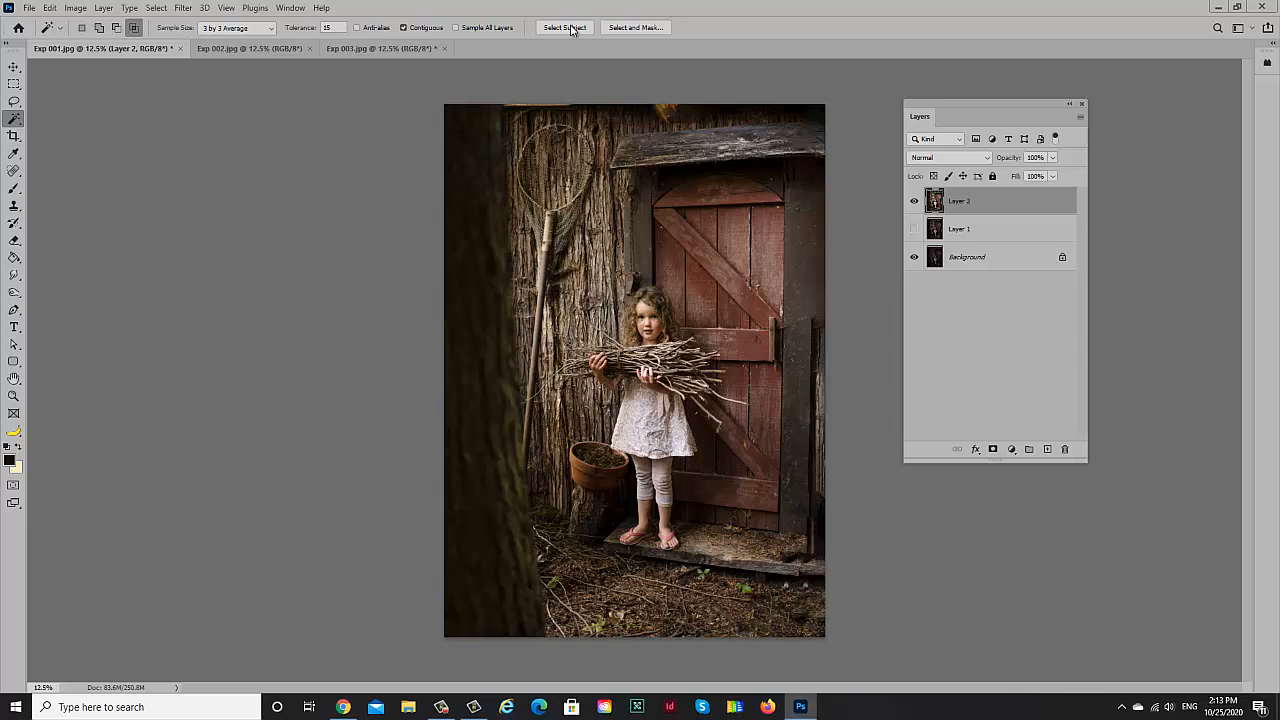
click(564, 27)
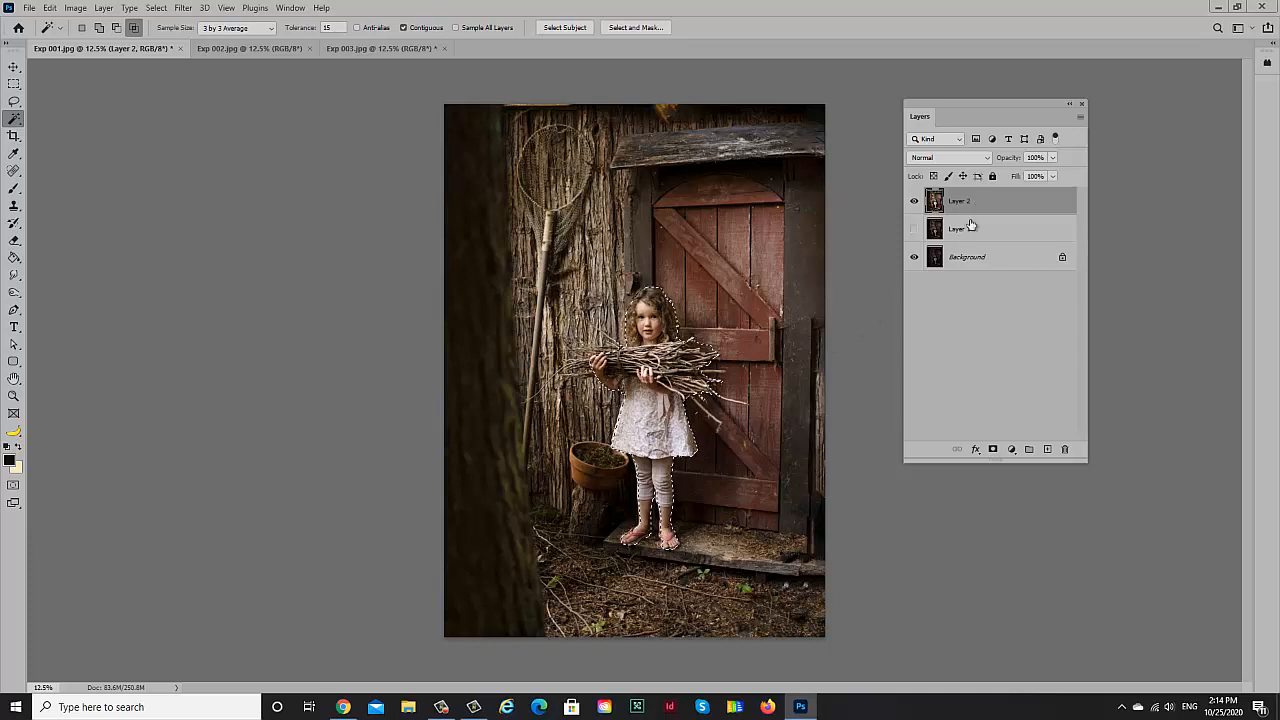
click(992, 449)
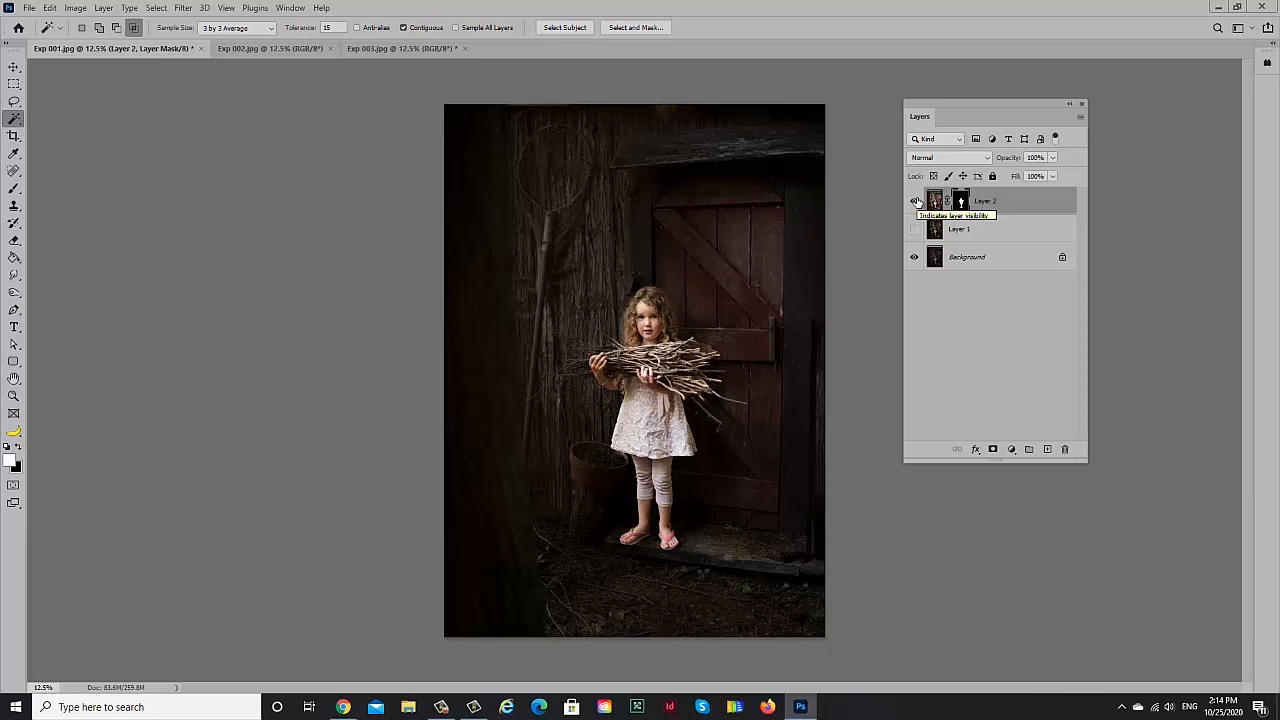
click(14, 395)
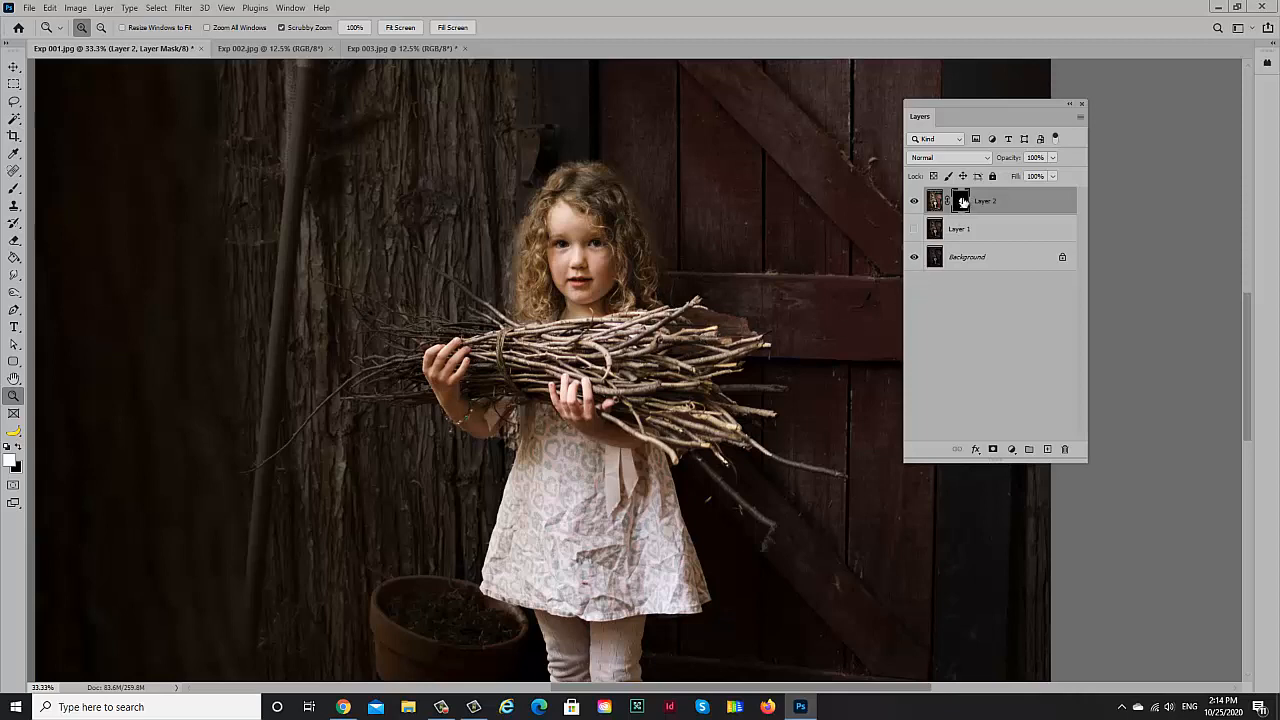
mouse_move(963, 203)
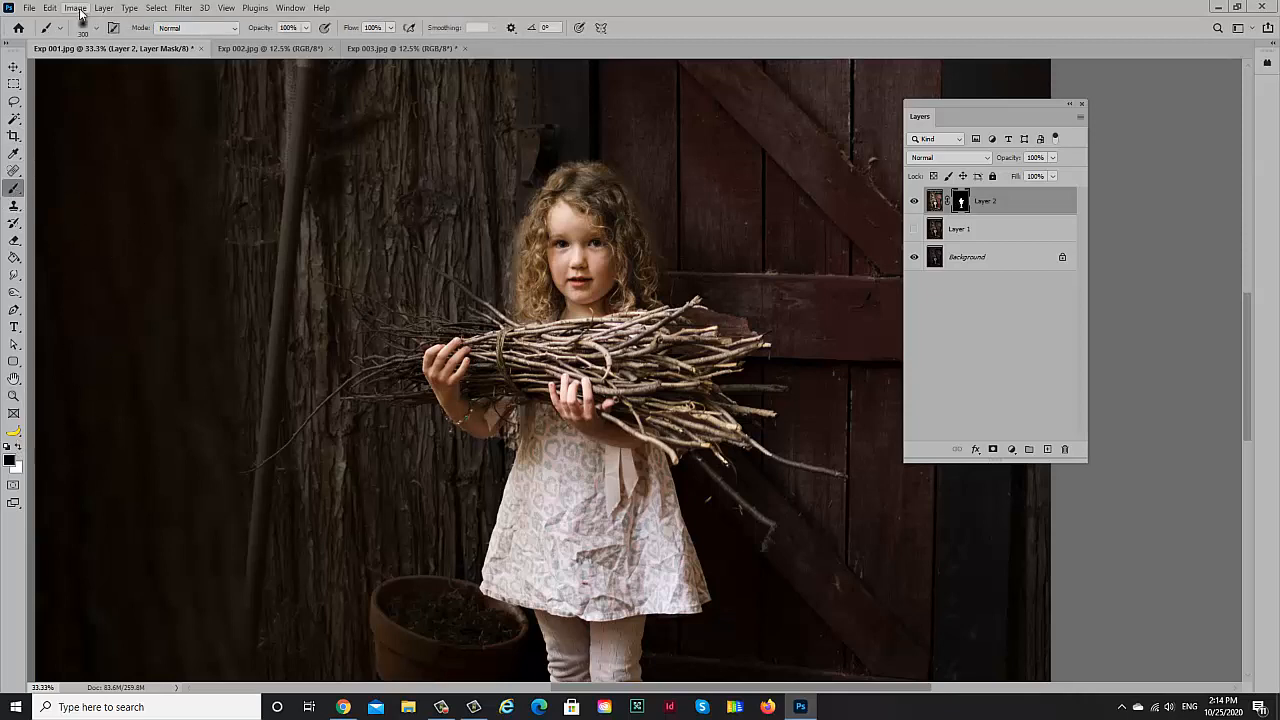
Step: Zoom in on the girl's edges to touch up Layer 2's mask
click(68, 27)
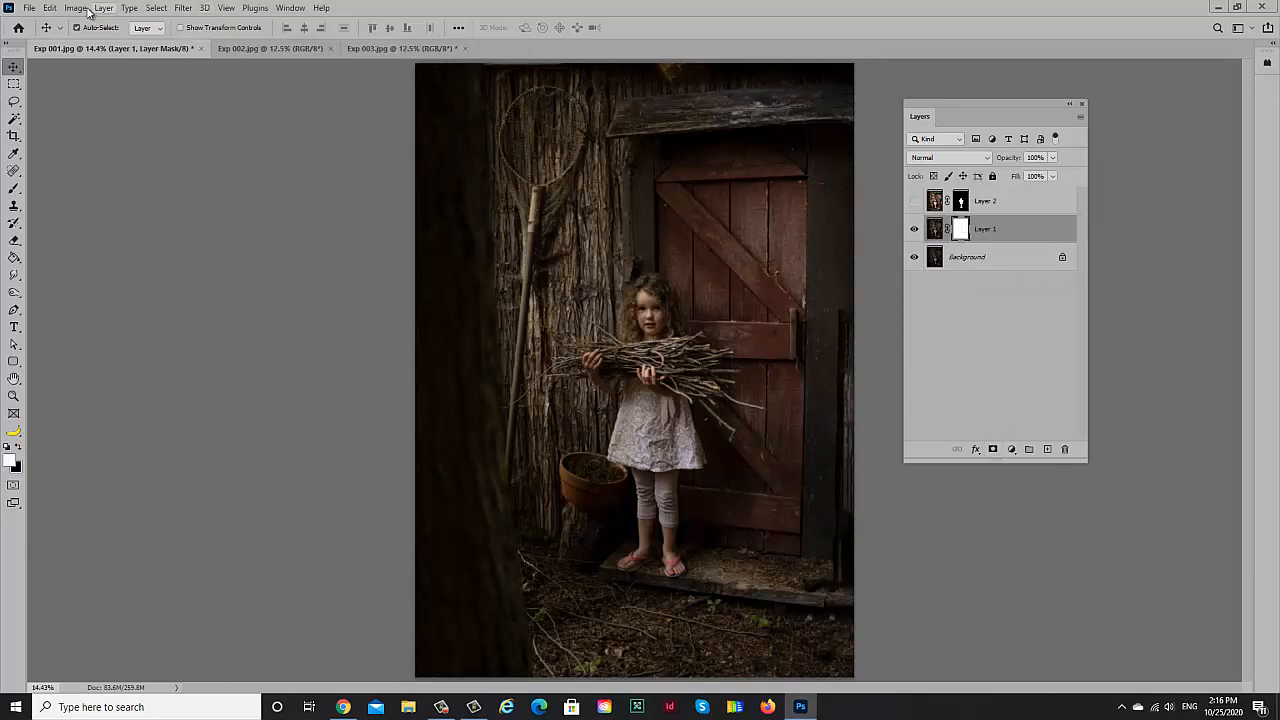
Step: Invert Layer 1's mask with Ctrl+I so the mid exposure is hidden
click(76, 8)
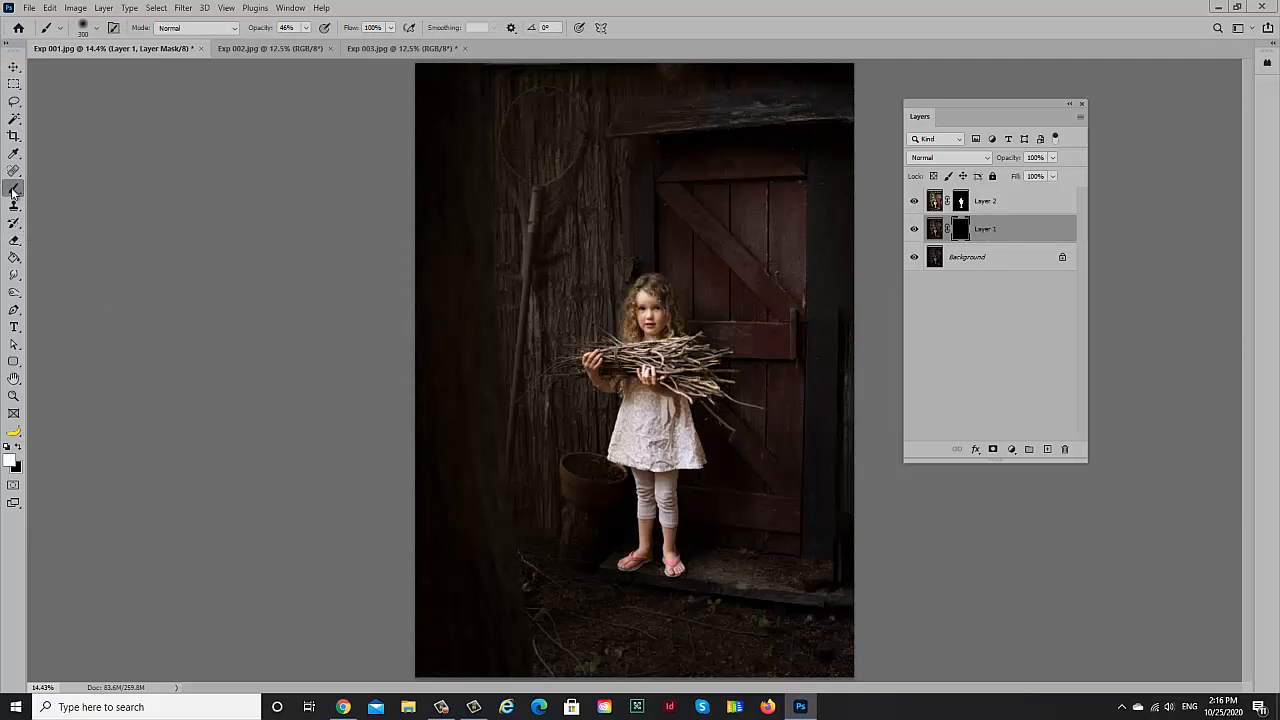
mouse_move(14, 188)
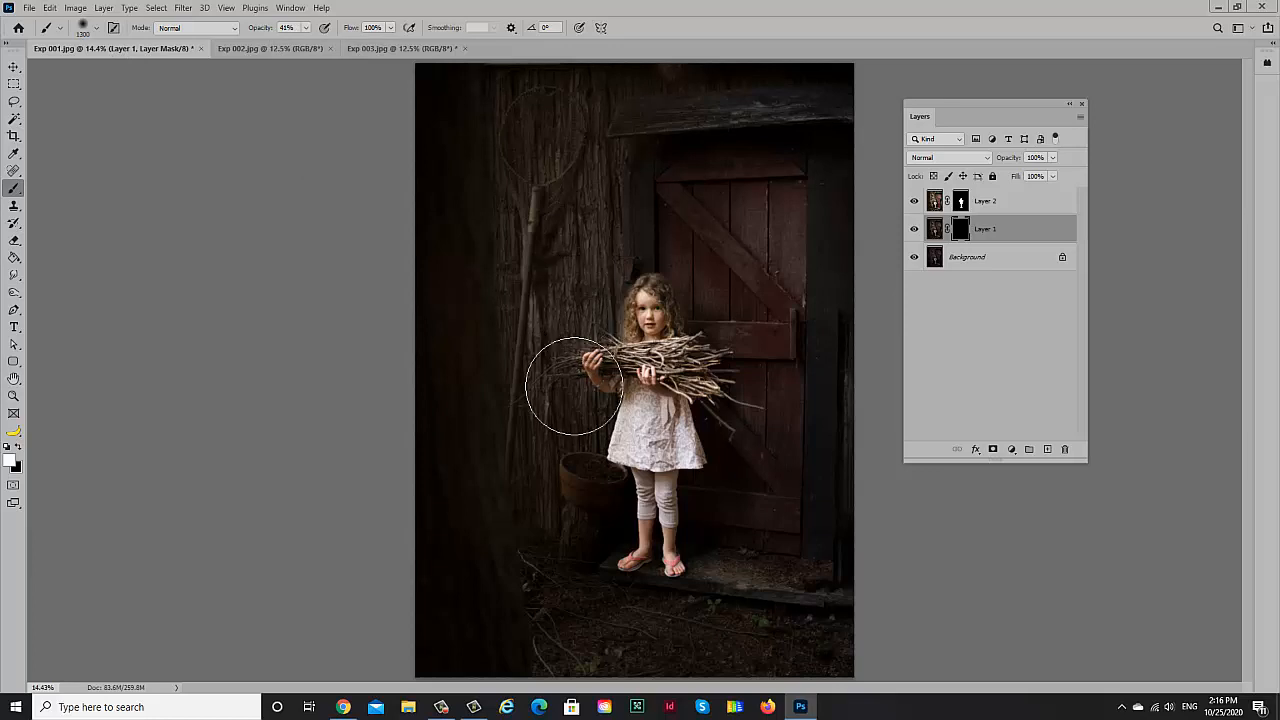
mouse_move(575, 240)
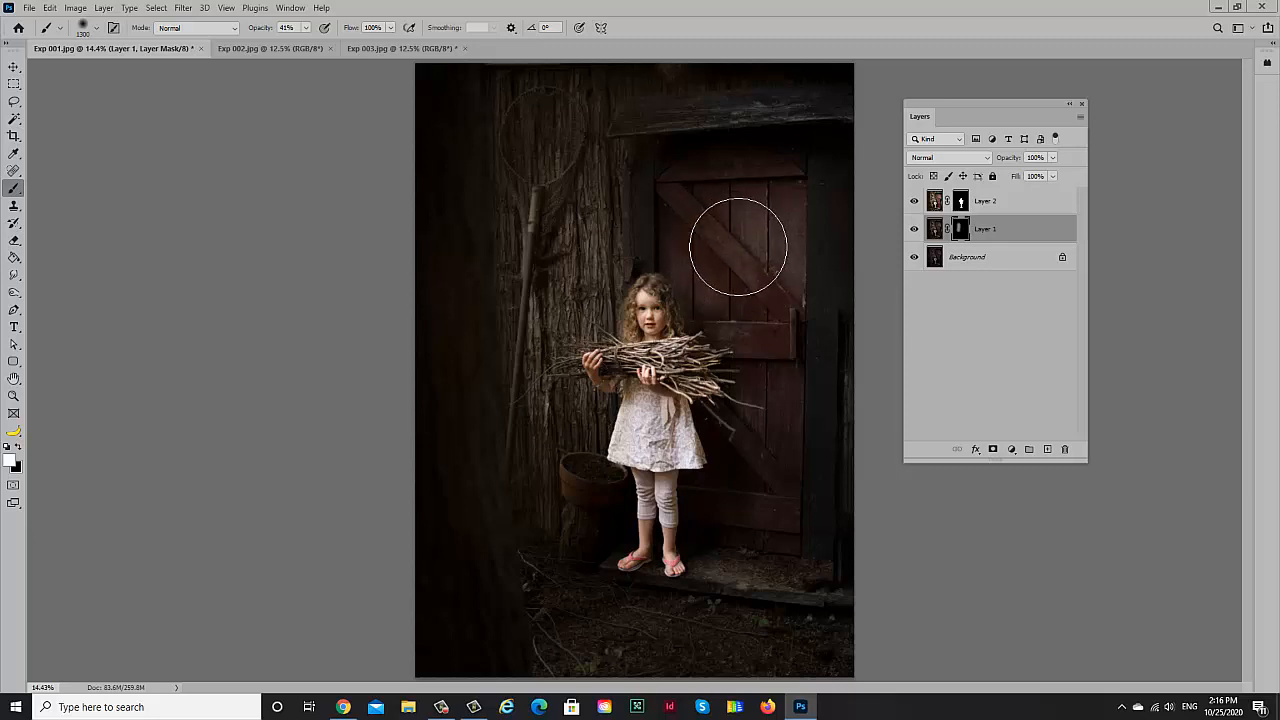
Step: Paint white at 45% opacity on Layer 1's mask to brighten the door
drag(738, 245, 530, 182)
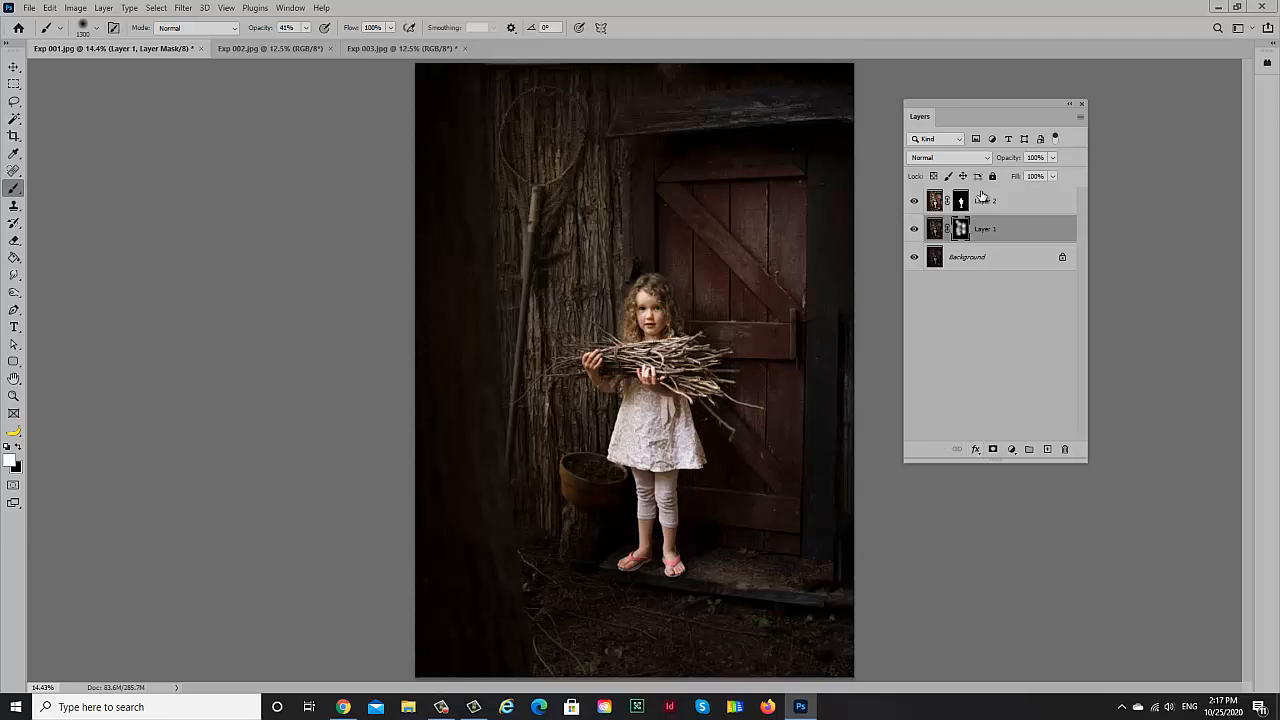
Step: Select Layer 2's girl mask for soft low-opacity brushing
click(985, 201)
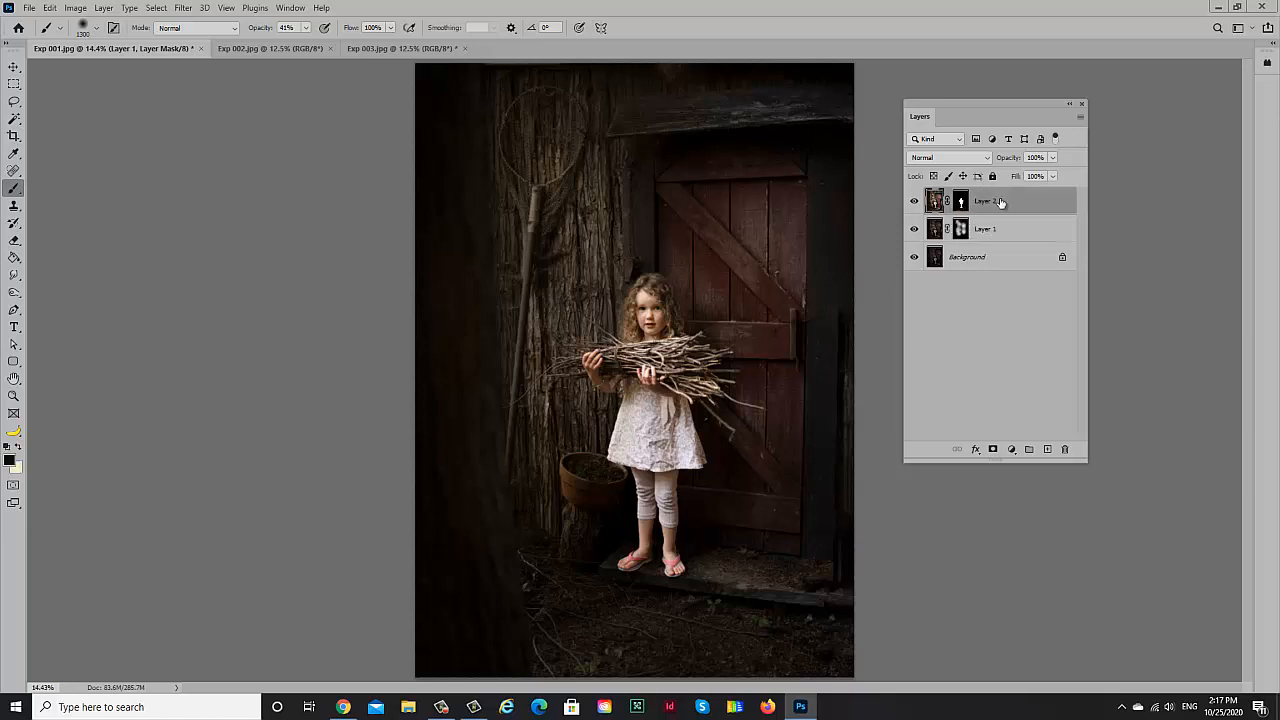
click(960, 201)
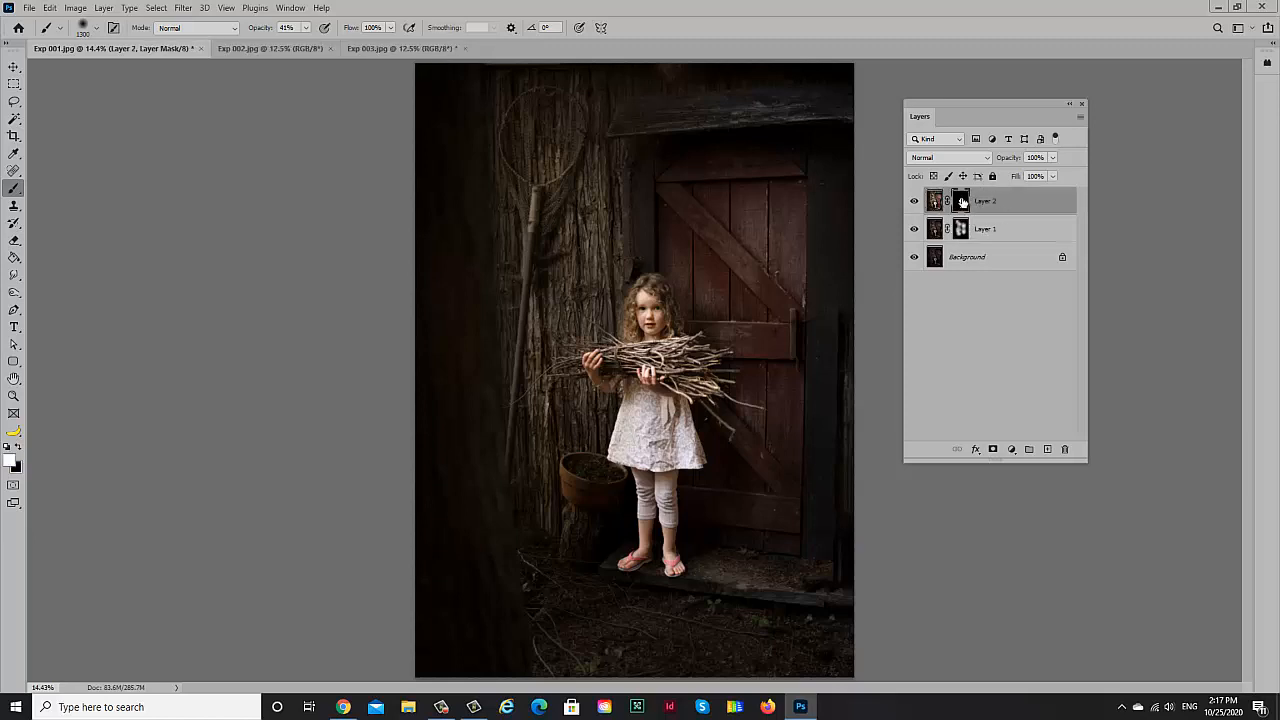
mouse_move(960, 201)
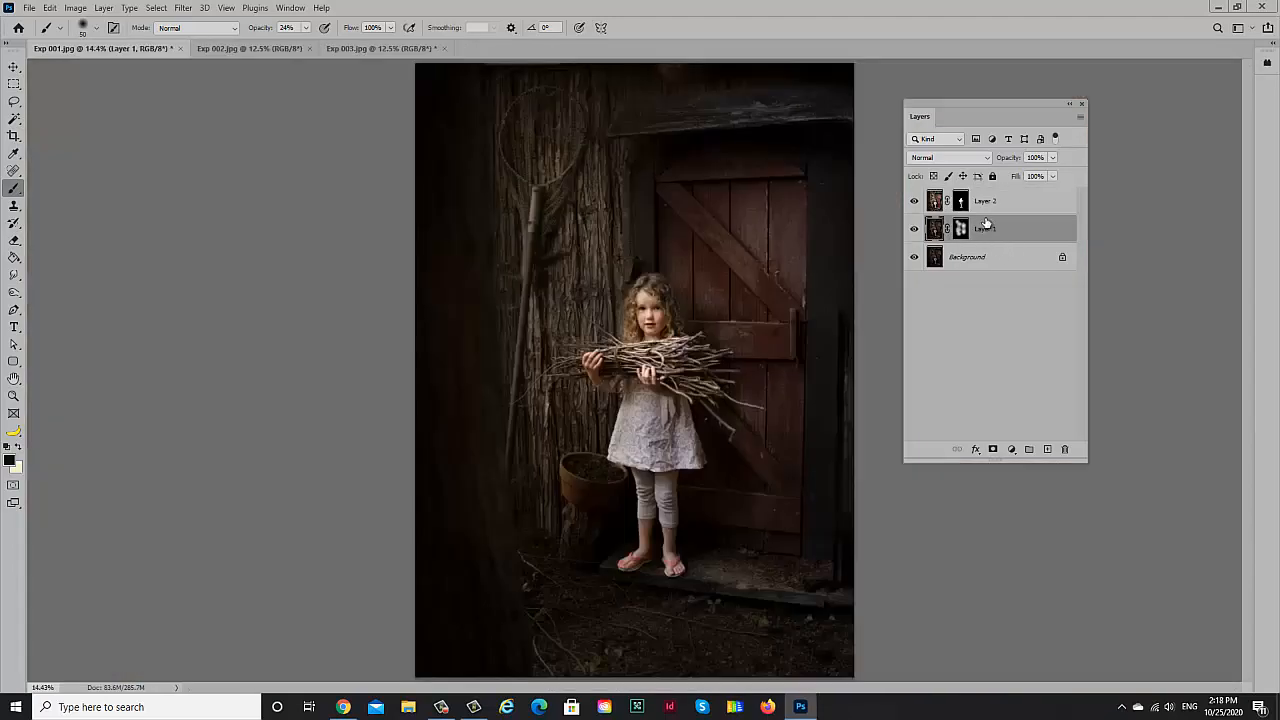
click(985, 201)
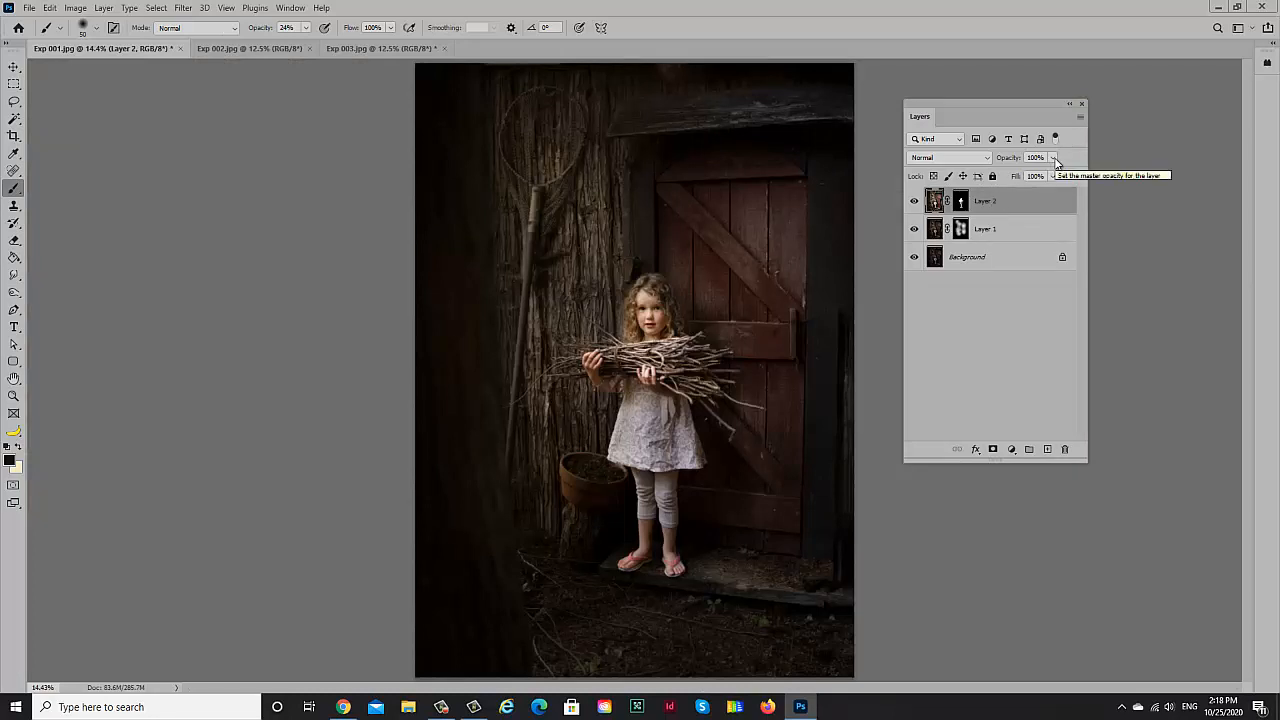
click(1054, 158)
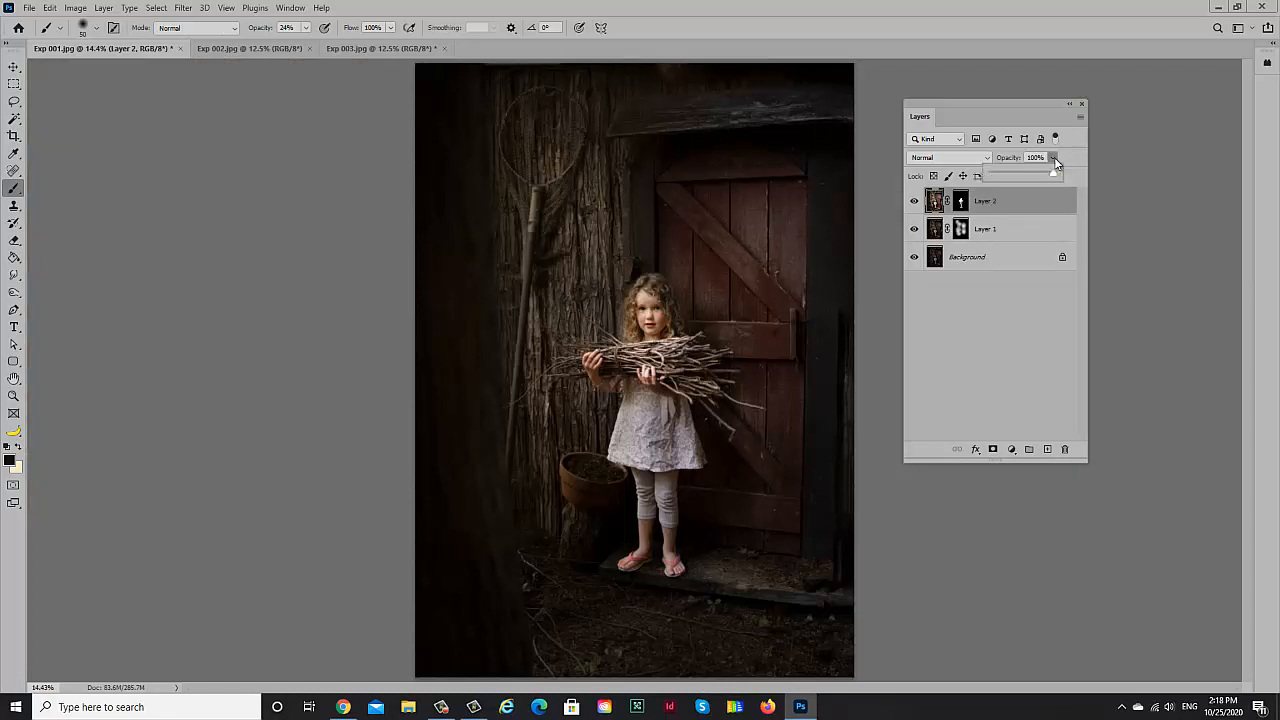
drag(1053, 166, 1044, 176)
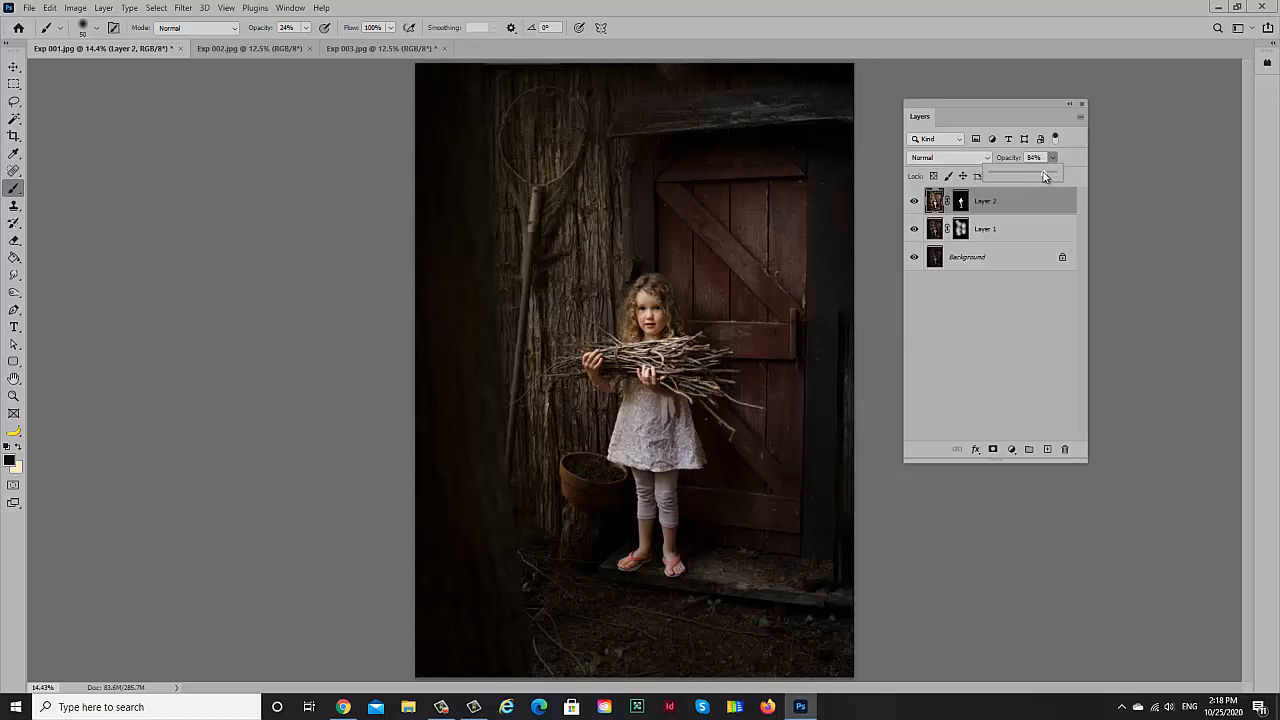
drag(1045, 175, 1012, 175)
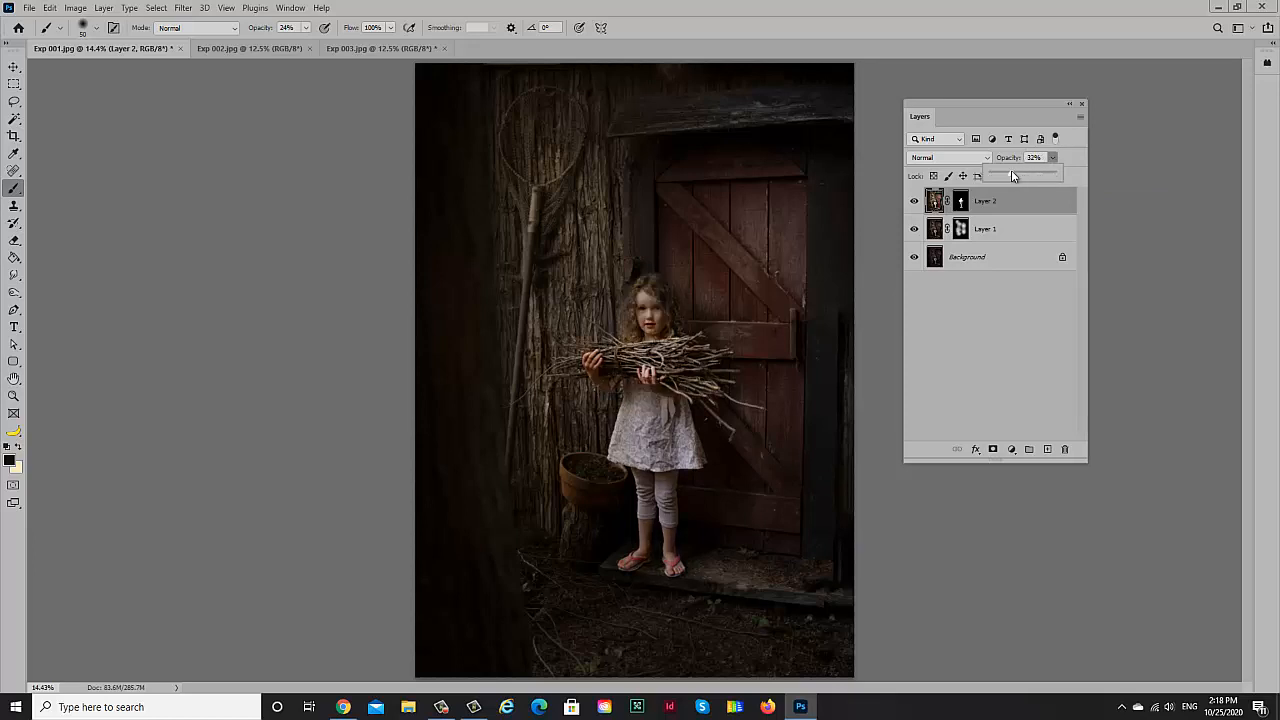
drag(1010, 175, 1042, 181)
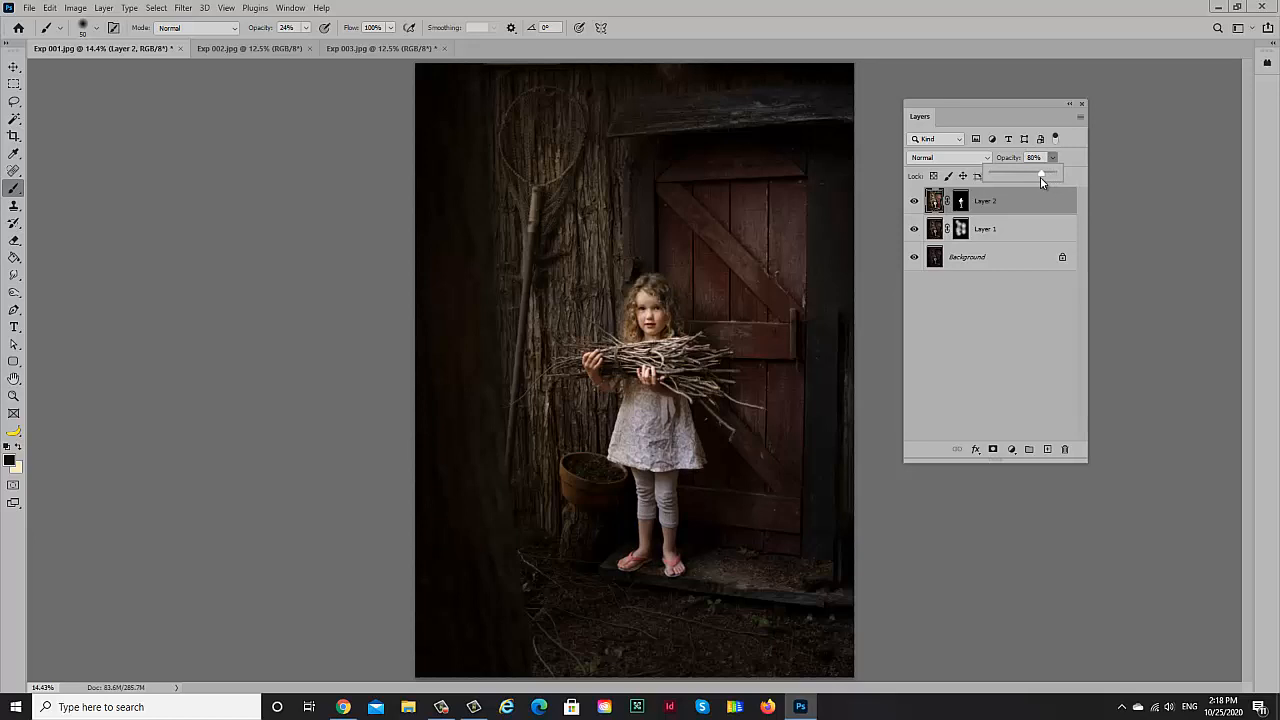
drag(1040, 175, 1052, 175)
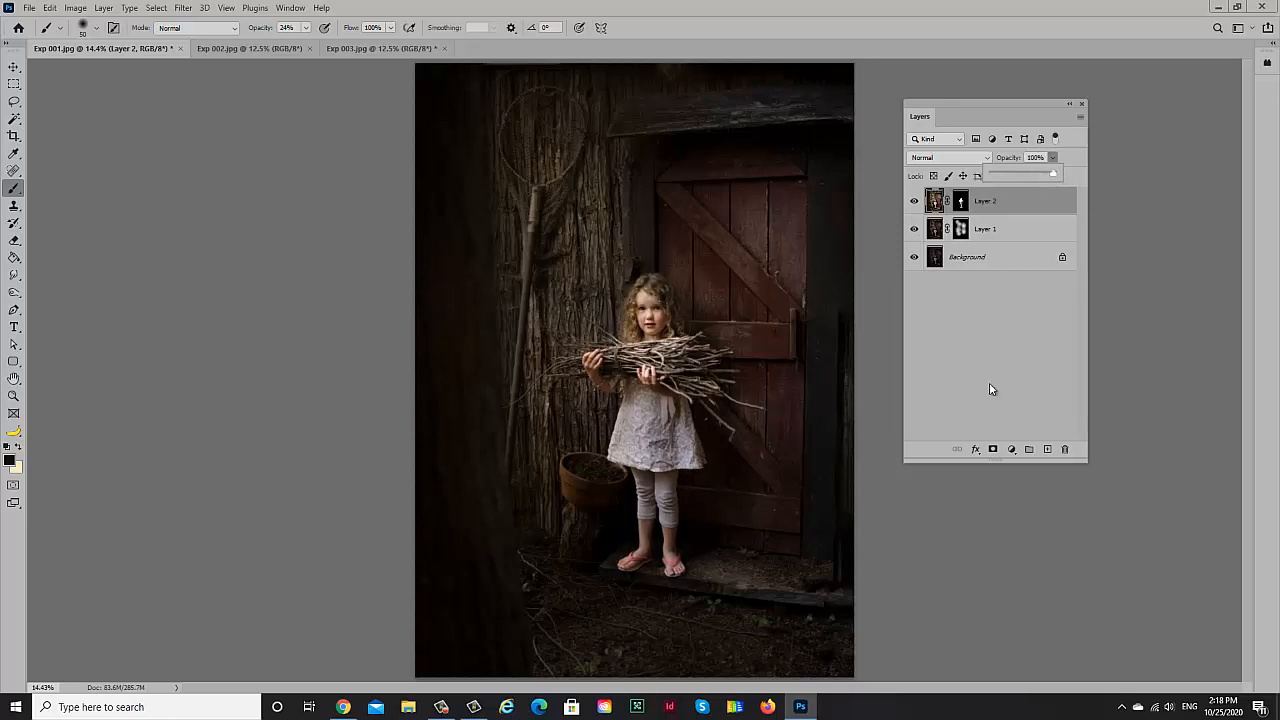